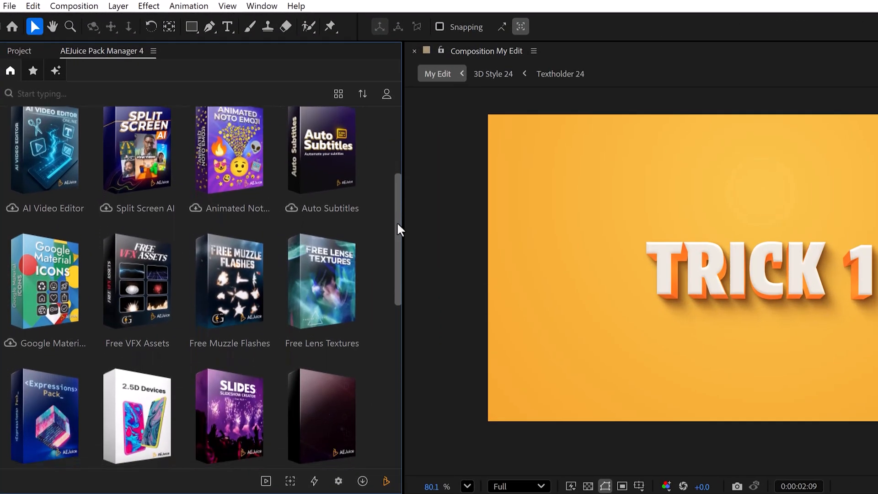
- Browse the Starter Pack VFX presets to find the Snow overlay
scroll("down", 3)
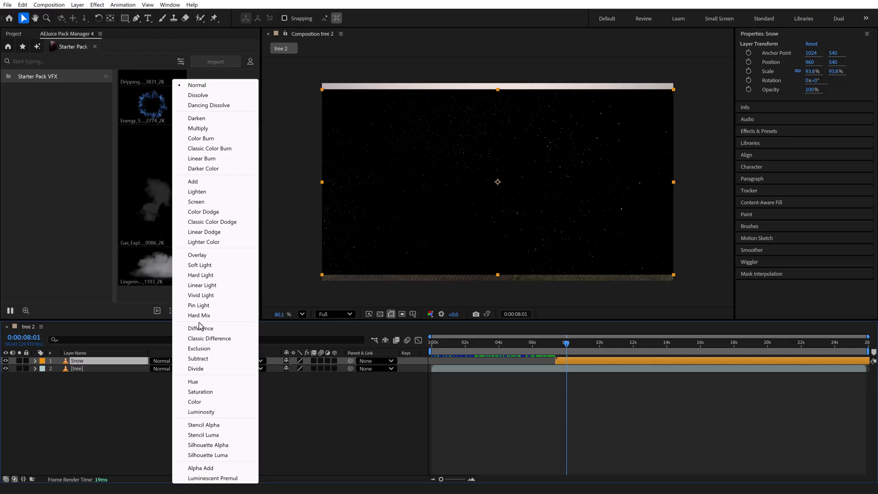
- Set the Snow layer's blending mode to Screen over the tree footage
left_click(196, 201)
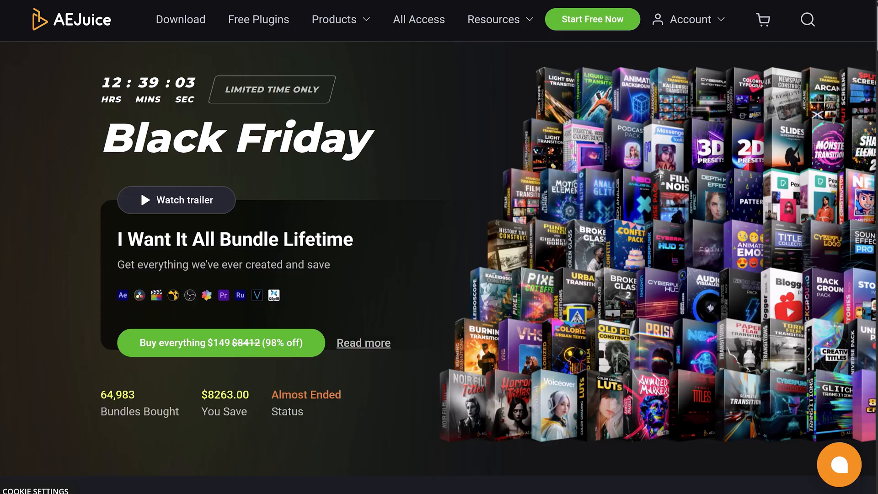
- Scroll through the AEJuice Black Friday I Want It All Bundle page
scroll("down", 3)
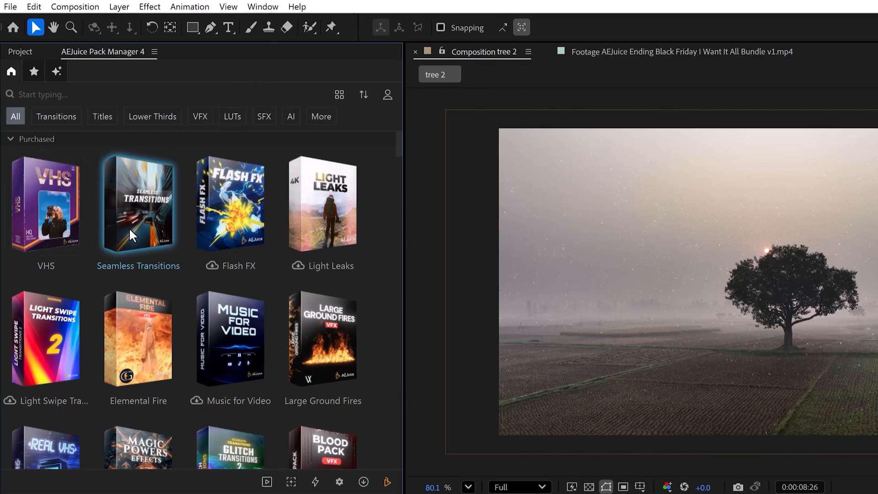
- Add a Basic Transform transition from Seamless Transitions, aligned to the 8-second cut
double_click(138, 204)
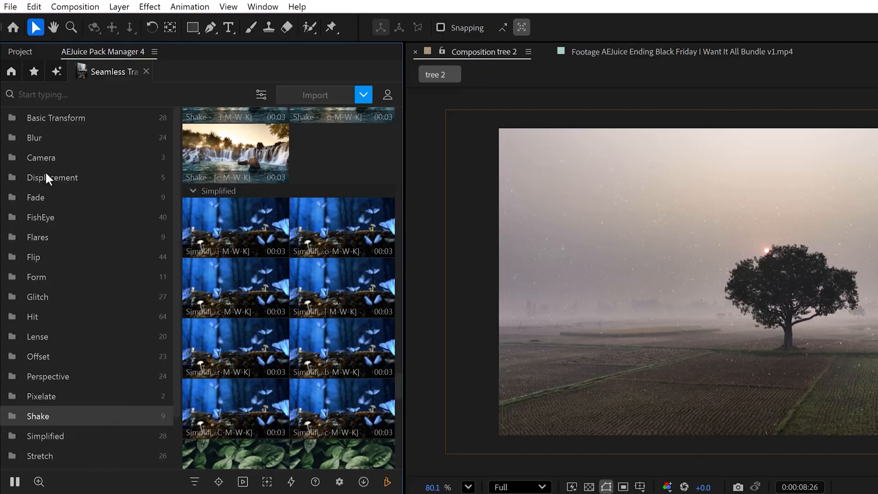
left_click(56, 118)
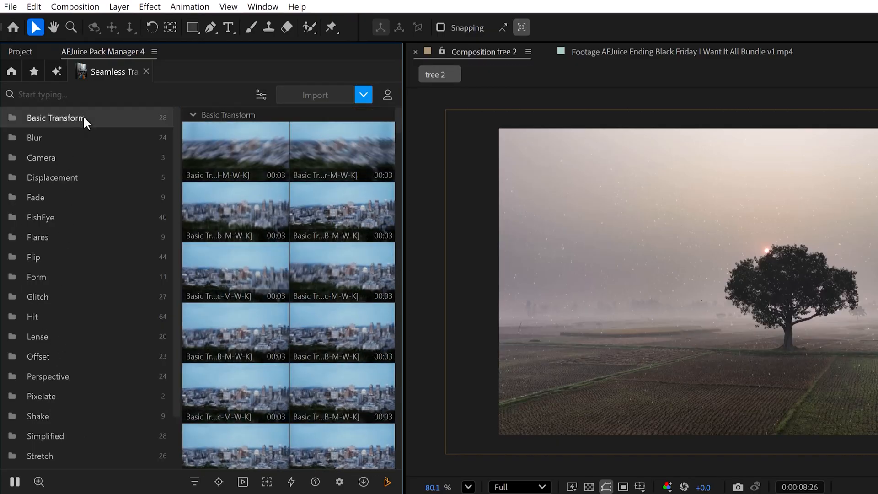
scroll("down", 3)
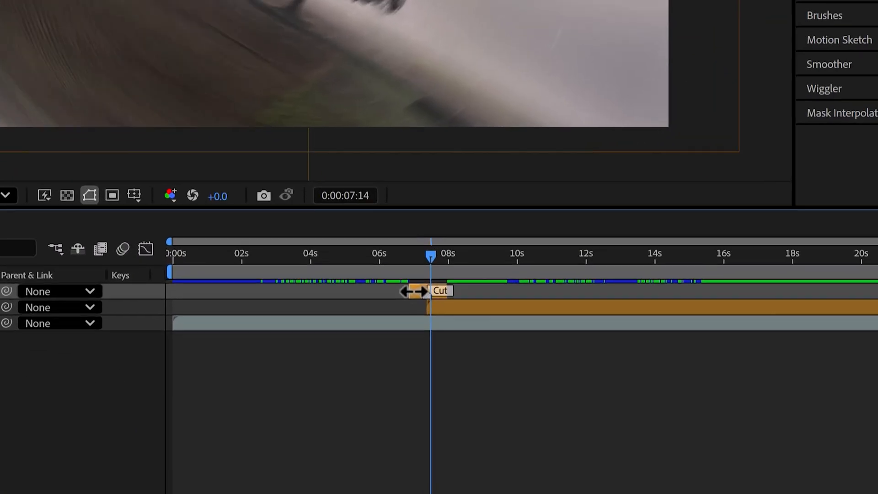
left_click_drag(426, 291, 386, 291)
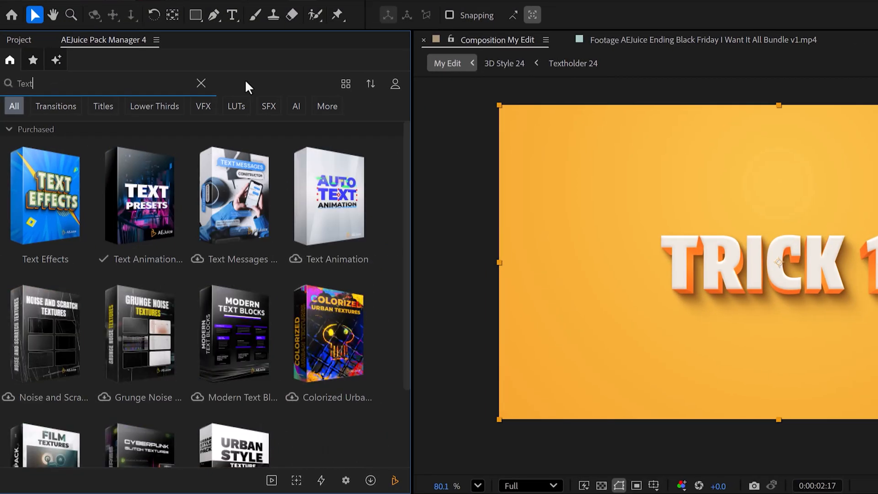
mouse_move(112, 226)
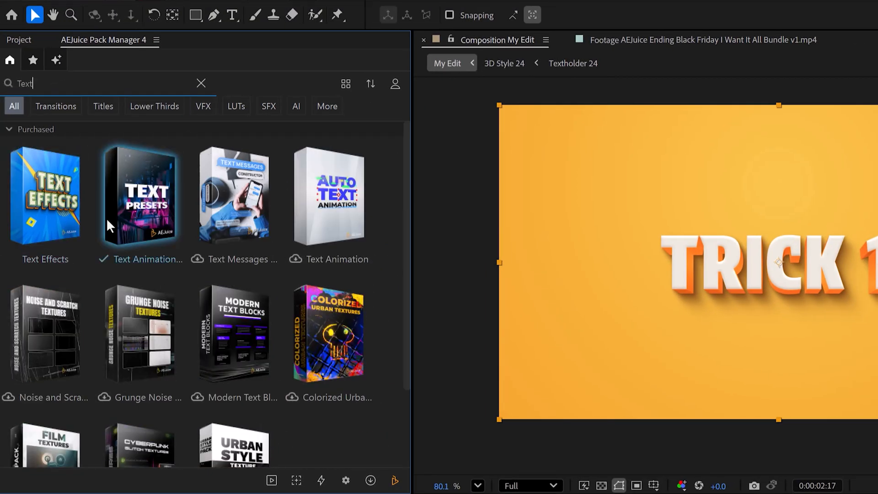
mouse_move(121, 171)
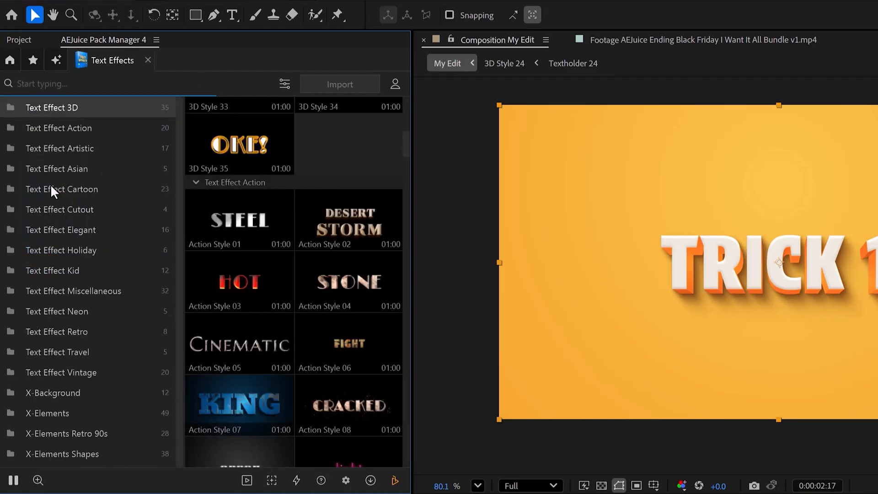
- Add a Text Effect Neon preset and replace its wording with 'EB'
left_click(57, 311)
type("A")
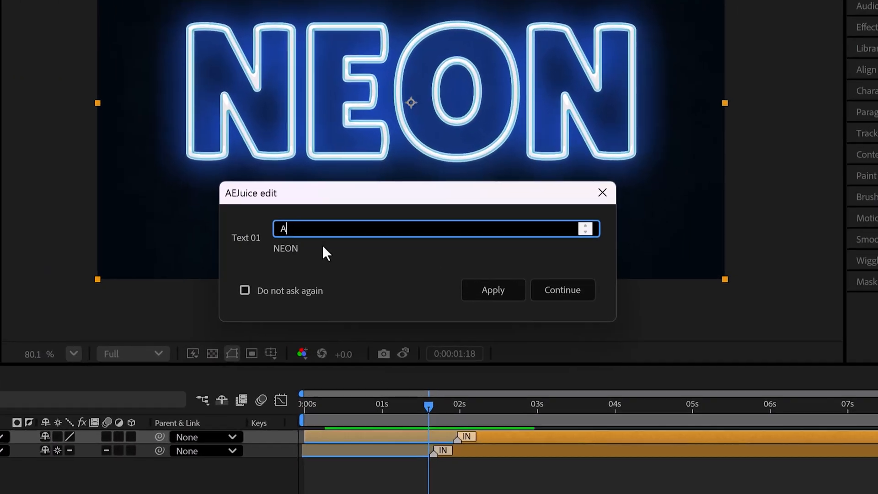
type("EB")
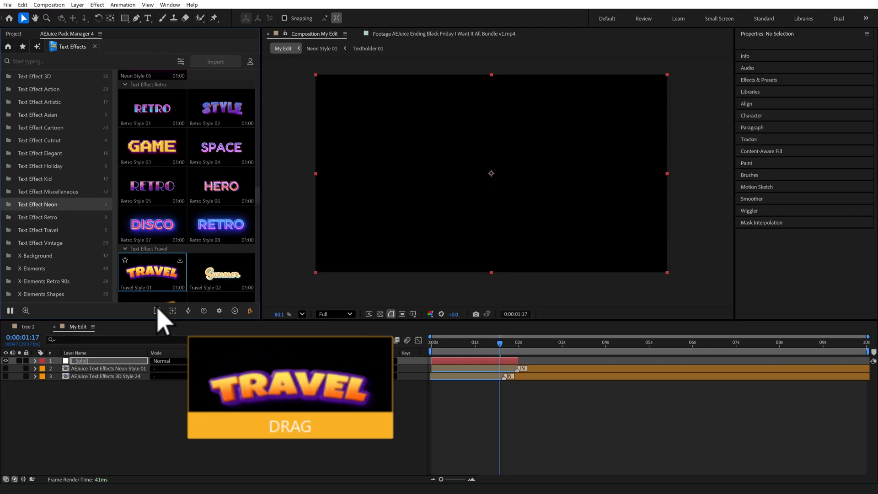
- Drag Travel Style 01 from Text Effect Travel into the My Edit composition
left_click_drag(151, 272, 289, 376)
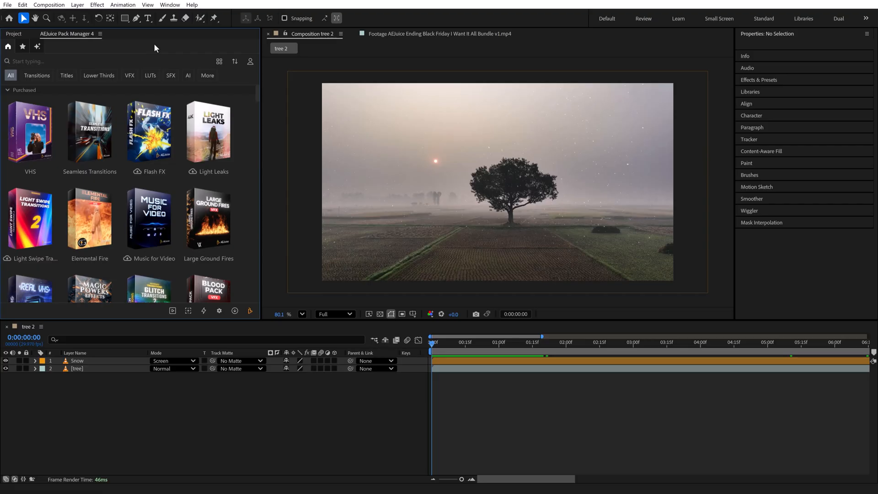
- Search for the VHS pack and show its Tape Functions presets
type("v")
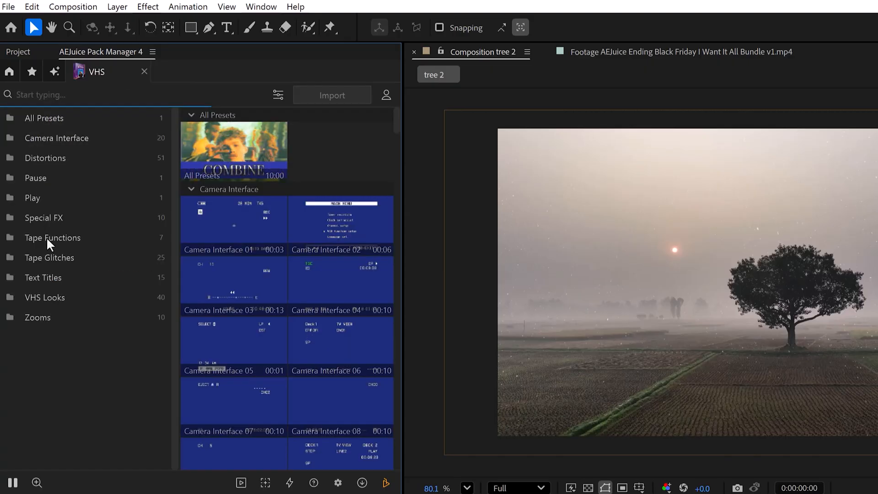
left_click(44, 297)
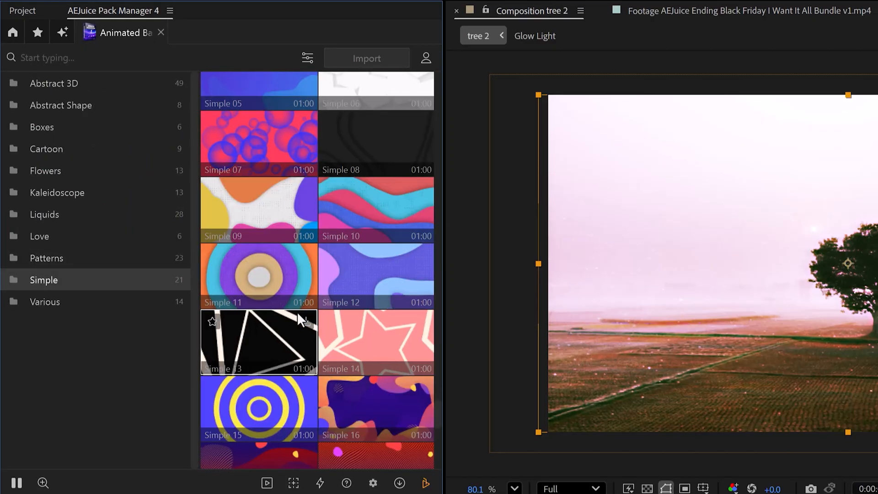
scroll("down", 3)
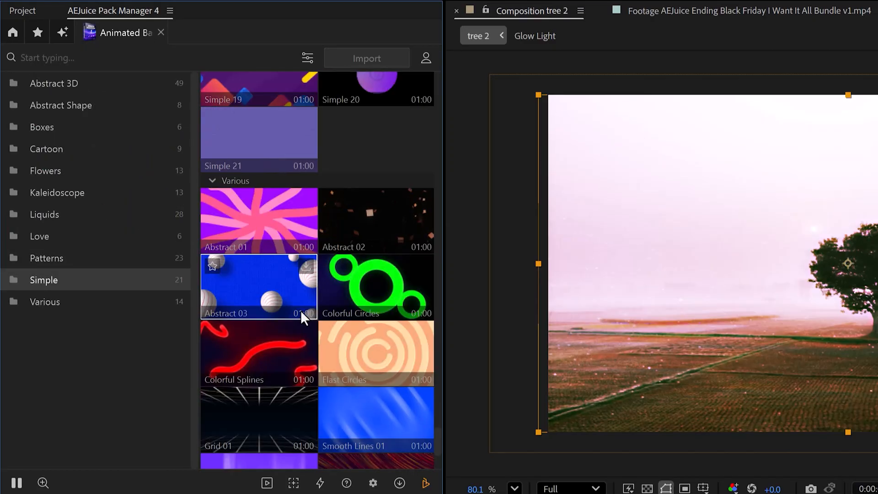